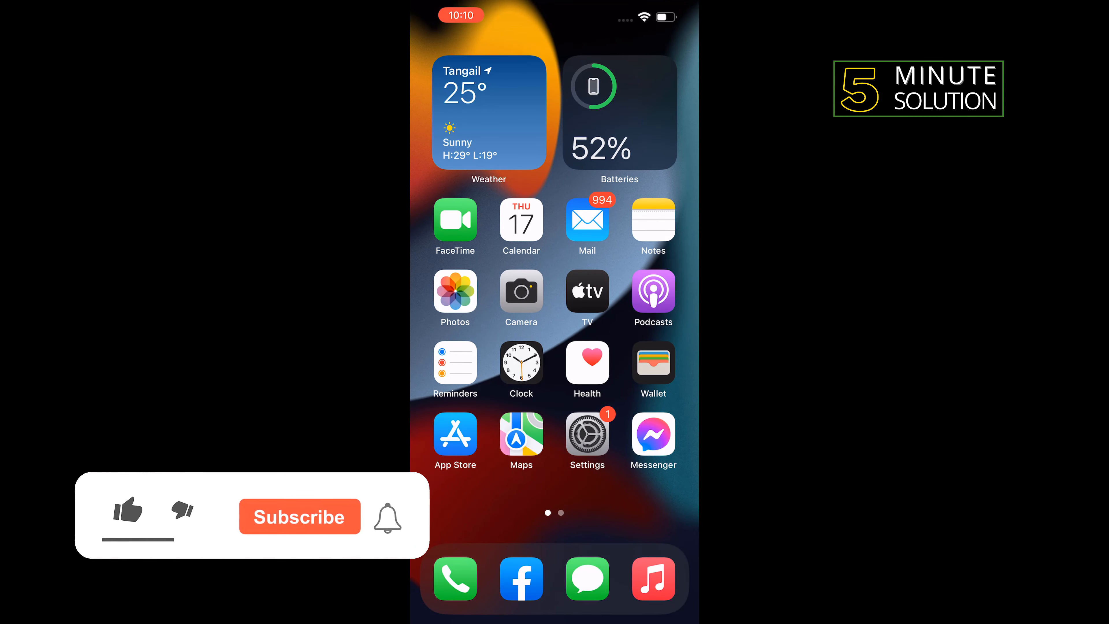
Reach the Apple ID sign-in sheet from 'Sign in to your iPhone' in Settings.
click(587, 432)
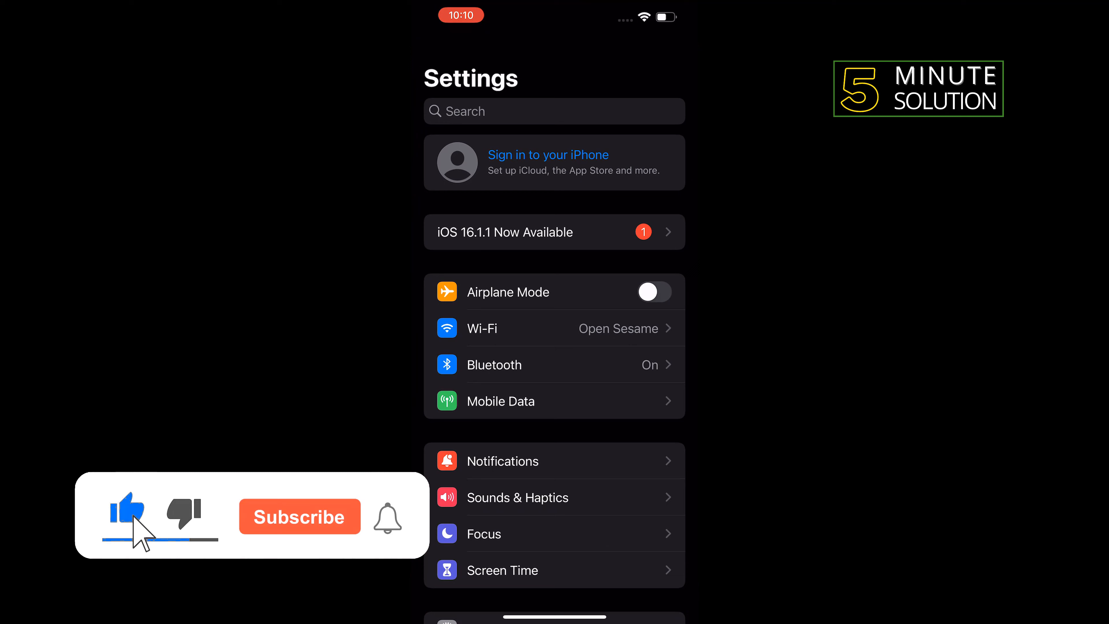
click(299, 516)
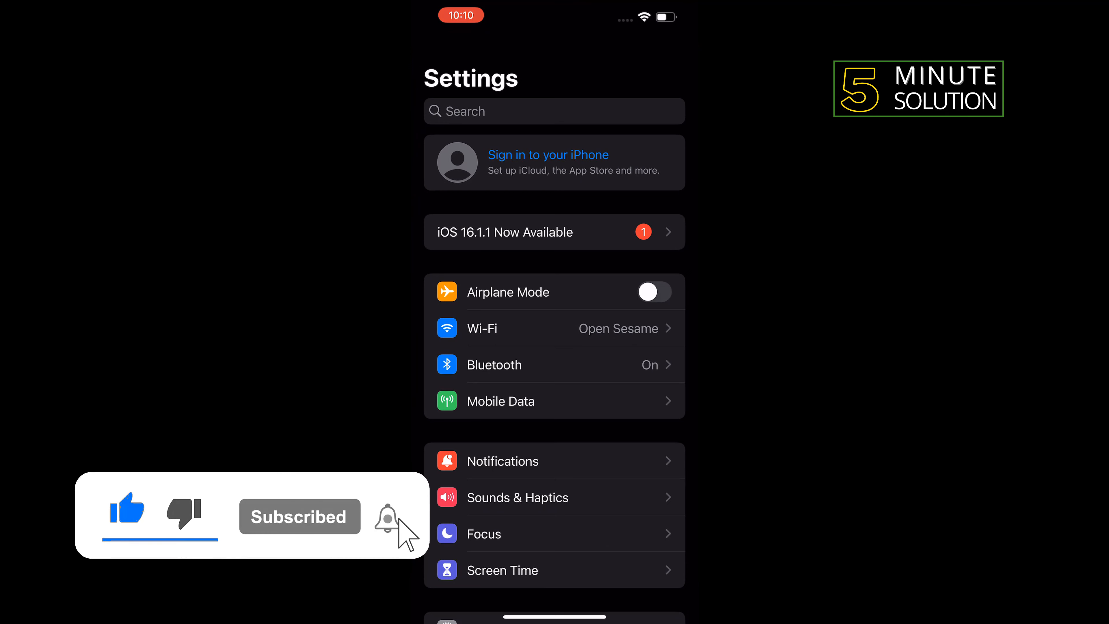
click(548, 162)
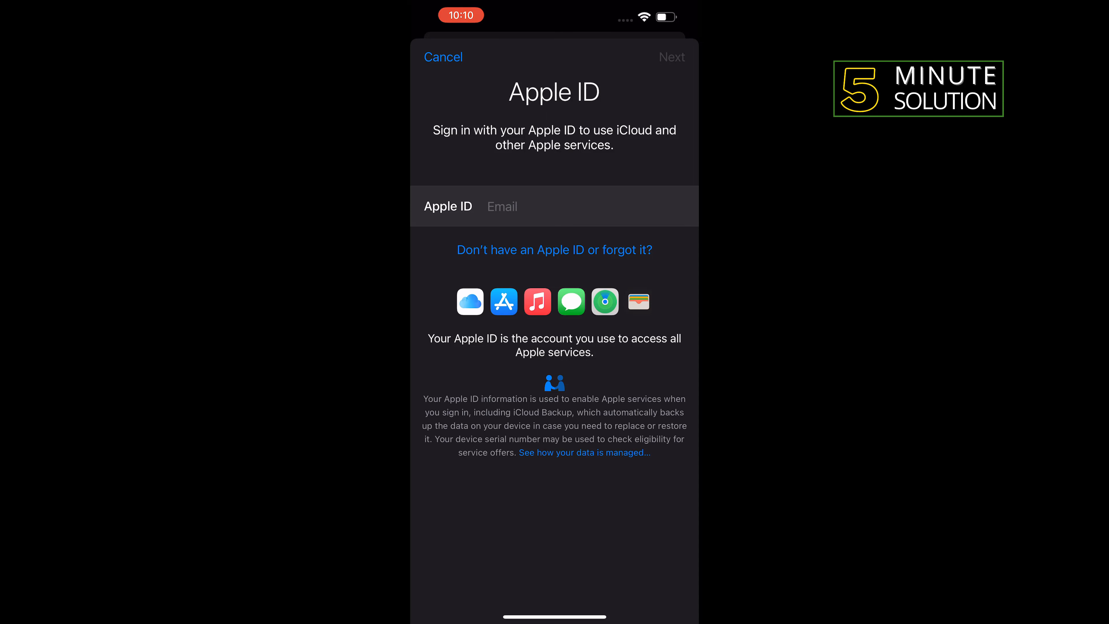
Begin creating a new Apple ID via 'Don't have an Apple ID or forgot it?'.
click(554, 250)
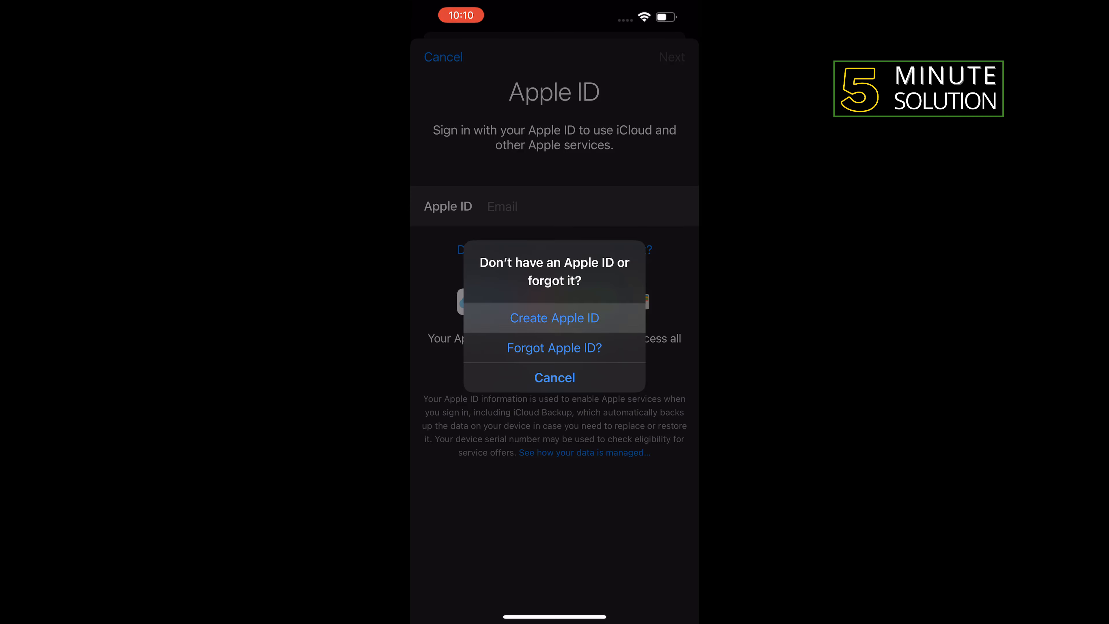
click(554, 377)
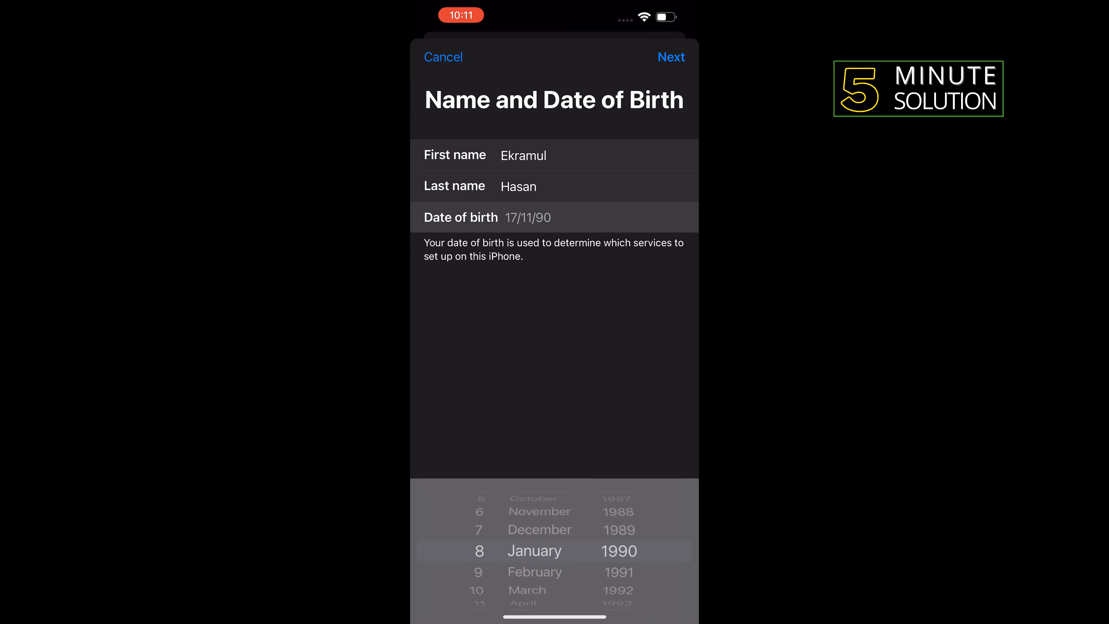
click(671, 58)
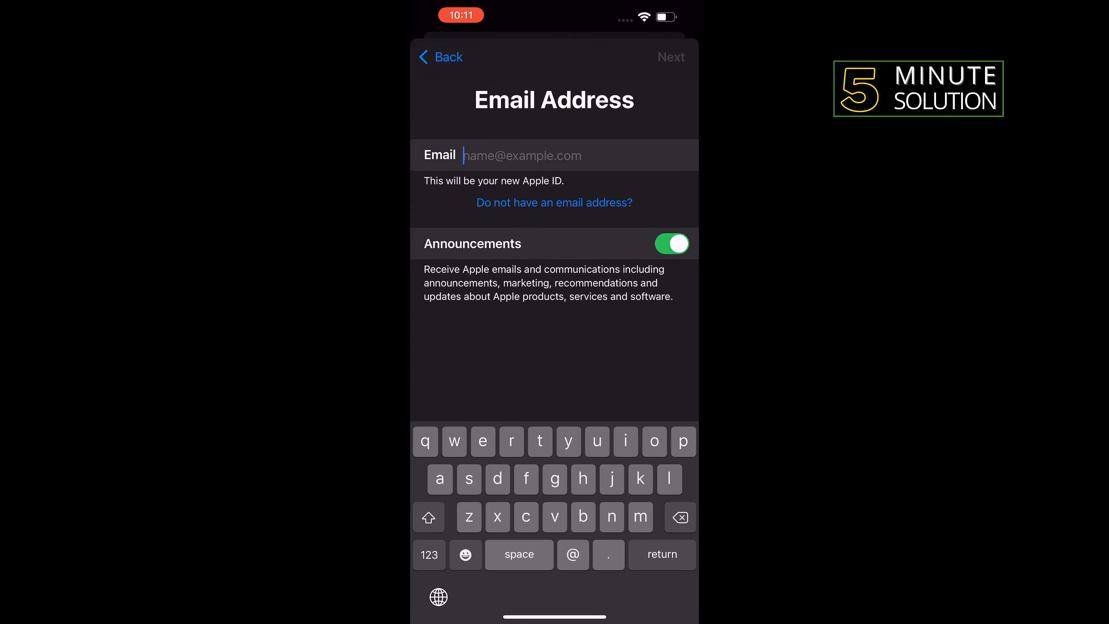
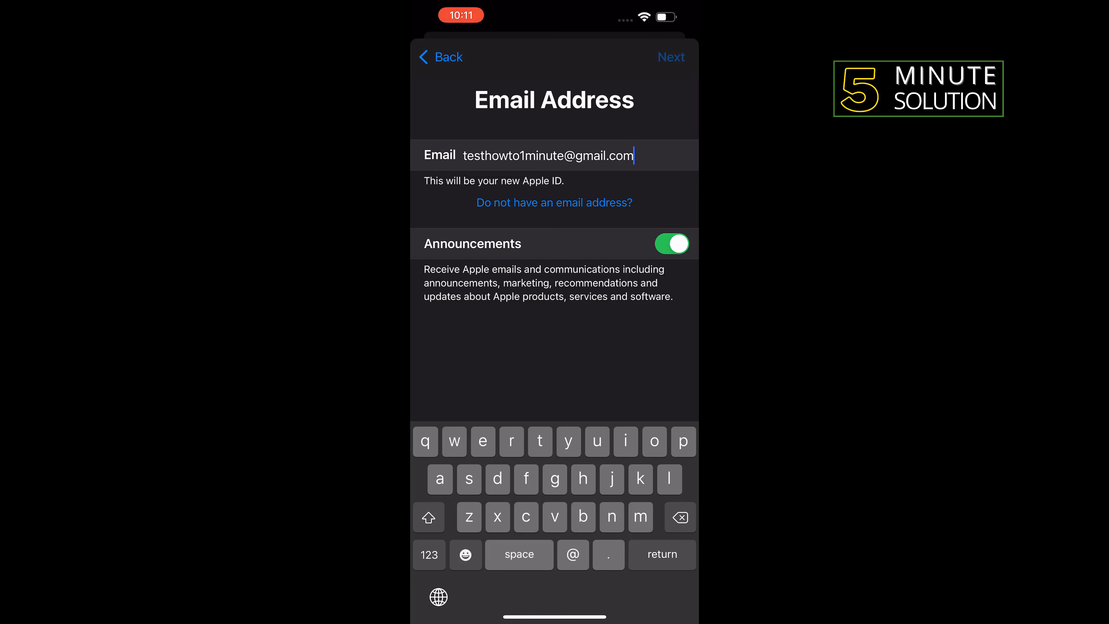
click(670, 56)
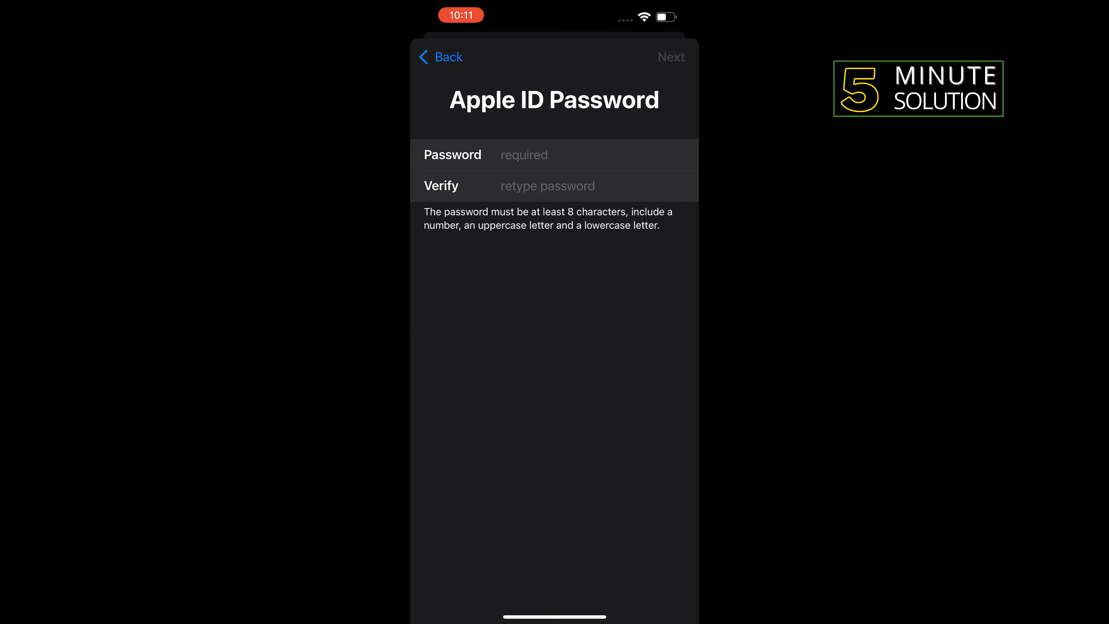
Enter and verify the new Apple ID password, then continue to phone verification.
click(524, 155)
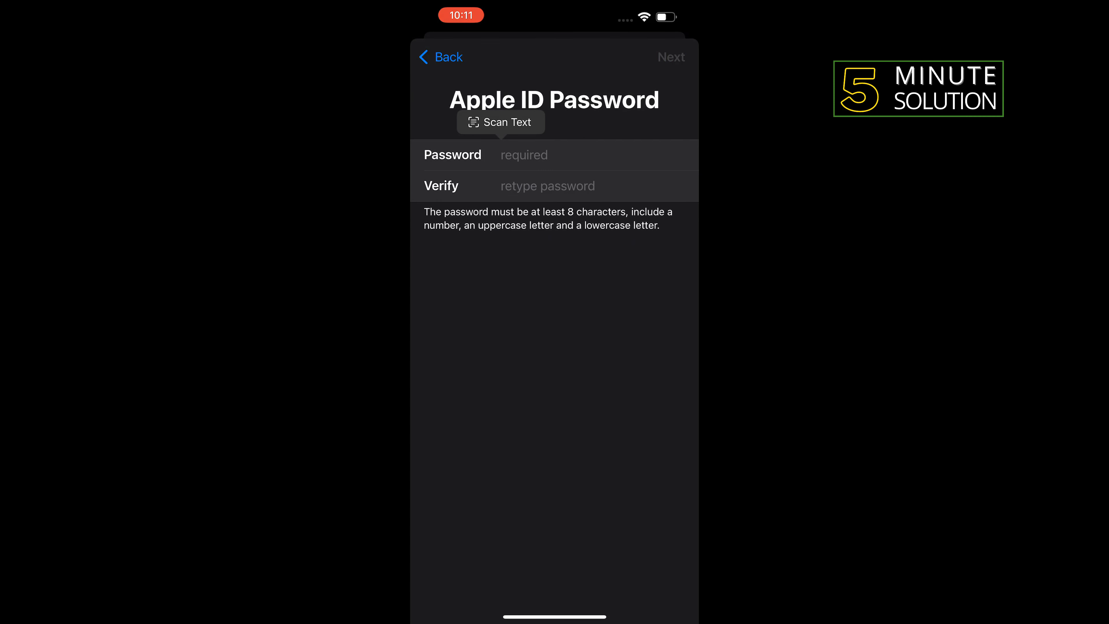
click(524, 155)
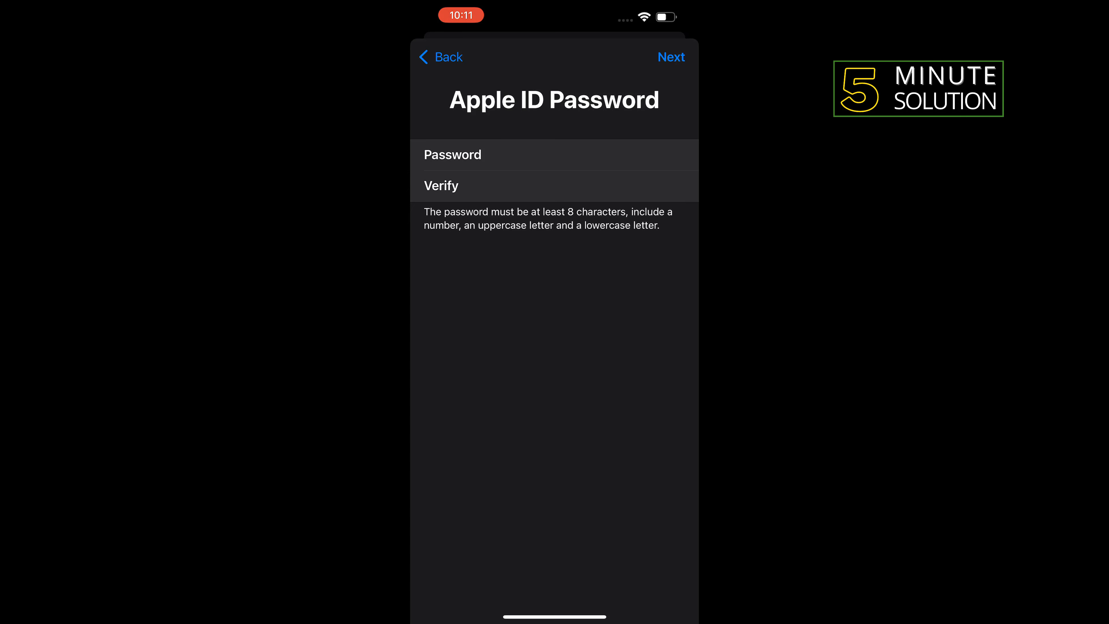
click(670, 57)
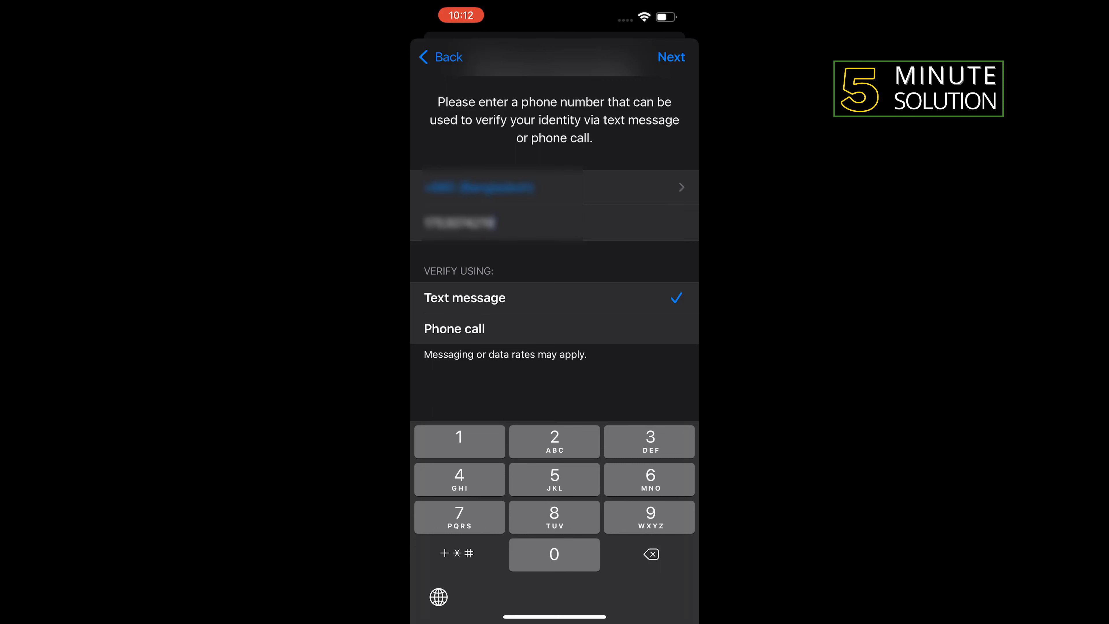
Submit the phone number and enter the text-message verification code.
click(671, 57)
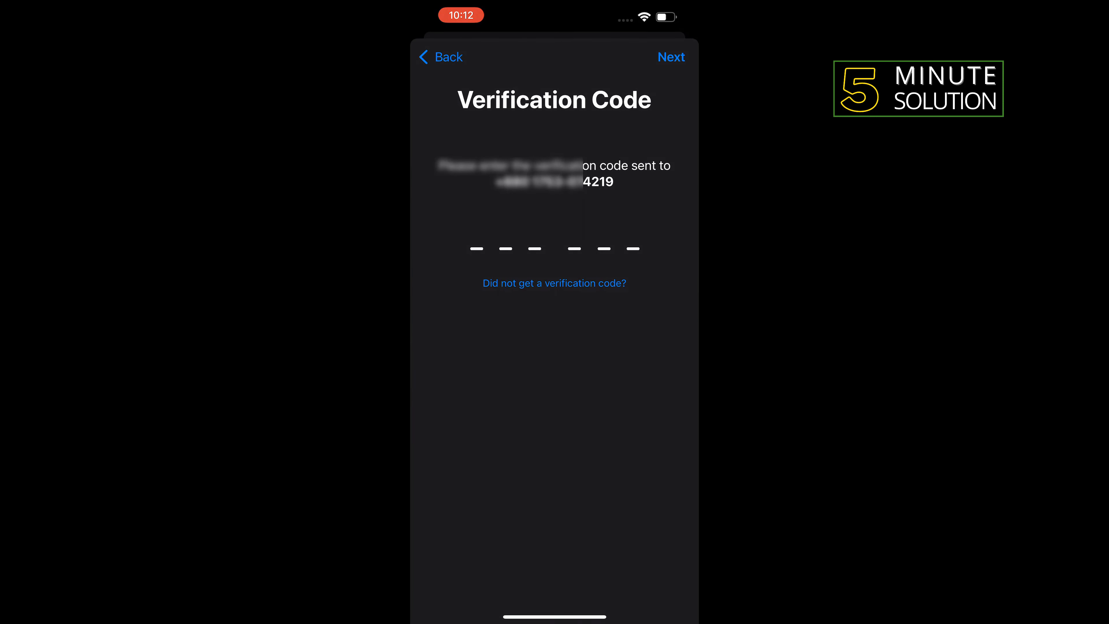
click(670, 57)
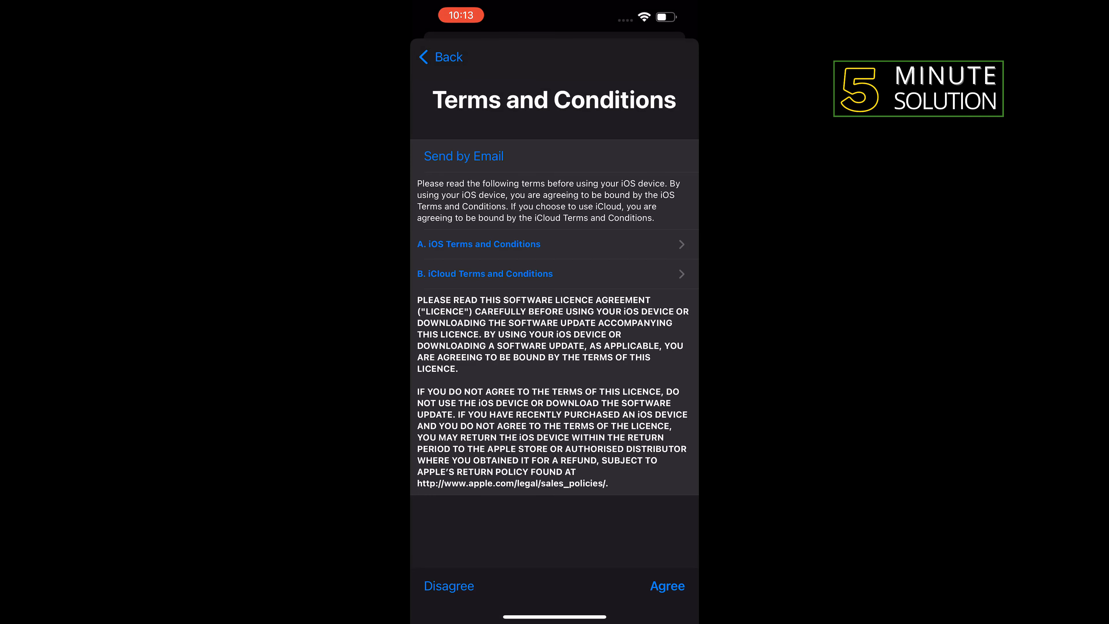
Accept the iOS and iCloud terms so the iPhone begins signing in to iCloud.
click(667, 586)
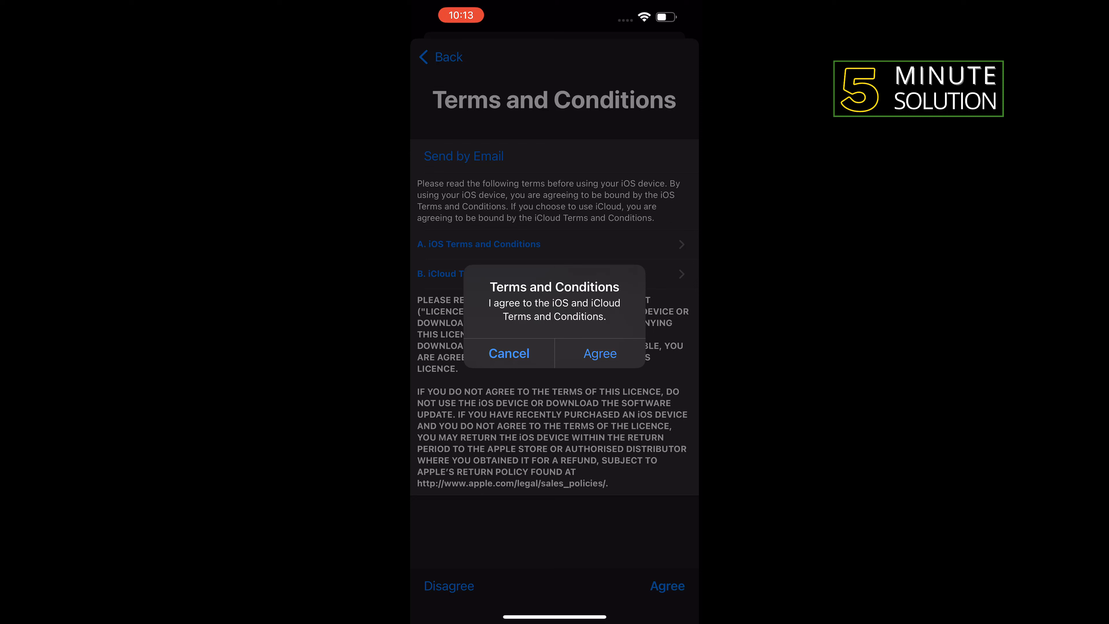
click(599, 353)
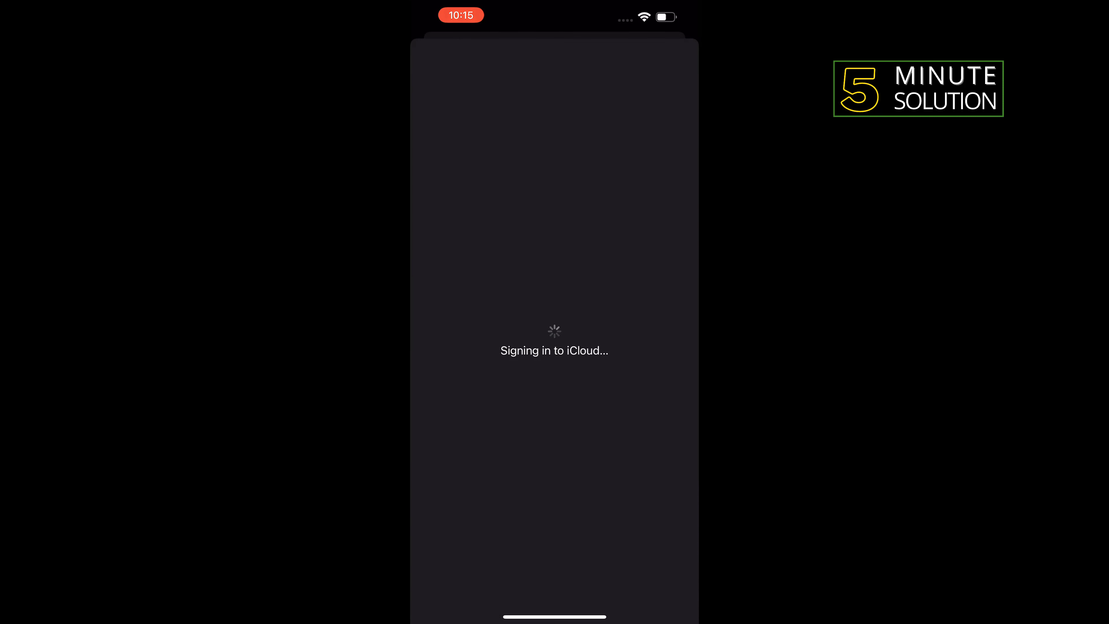